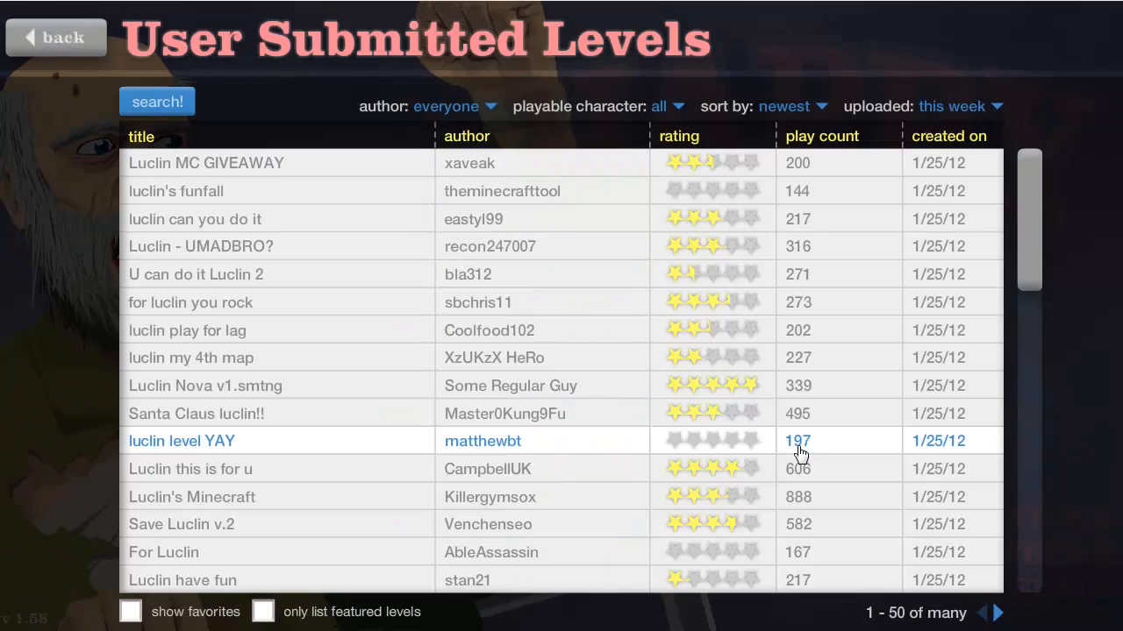
mouse_move(154, 167)
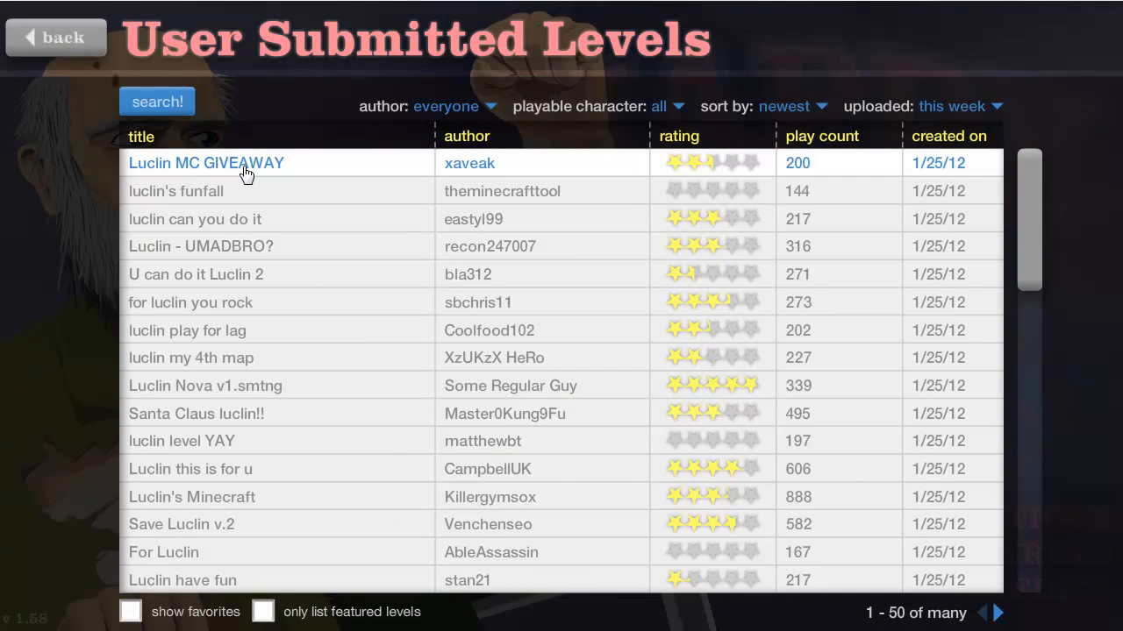
click(207, 163)
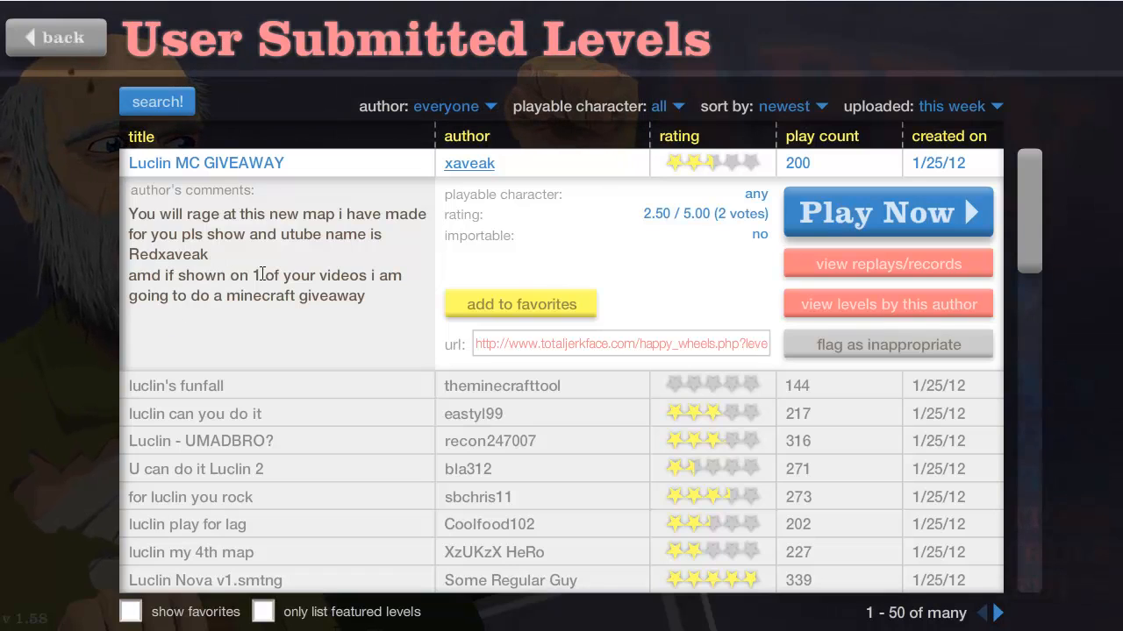
mouse_move(336, 302)
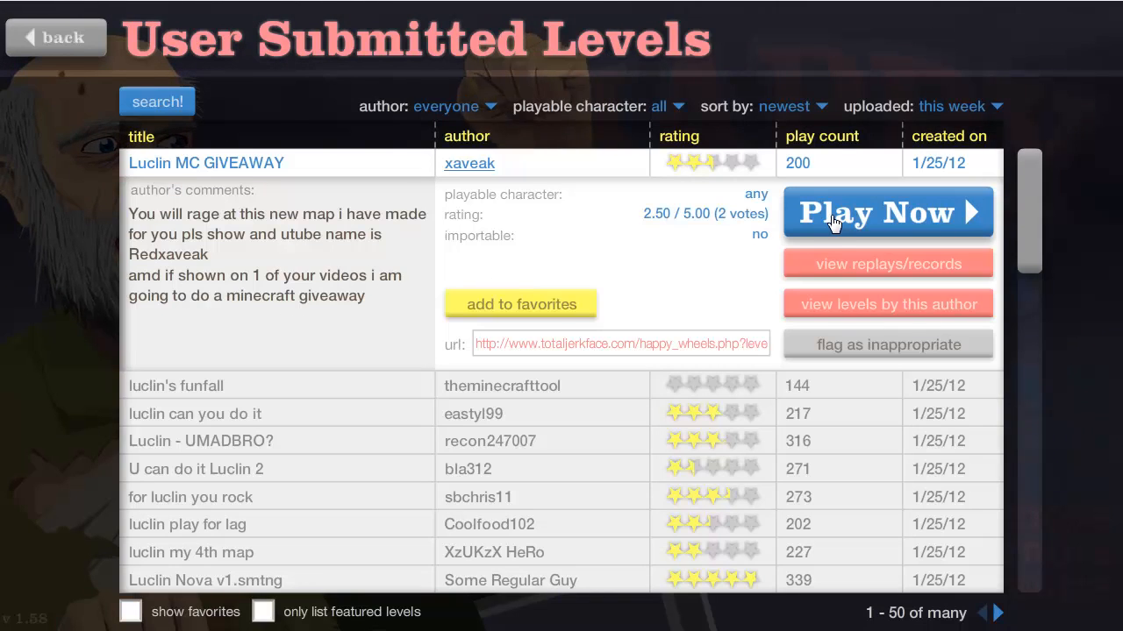
- Launch 'Luclin MC GIVEAWAY' via Play Now with a chosen character and play it
click(888, 210)
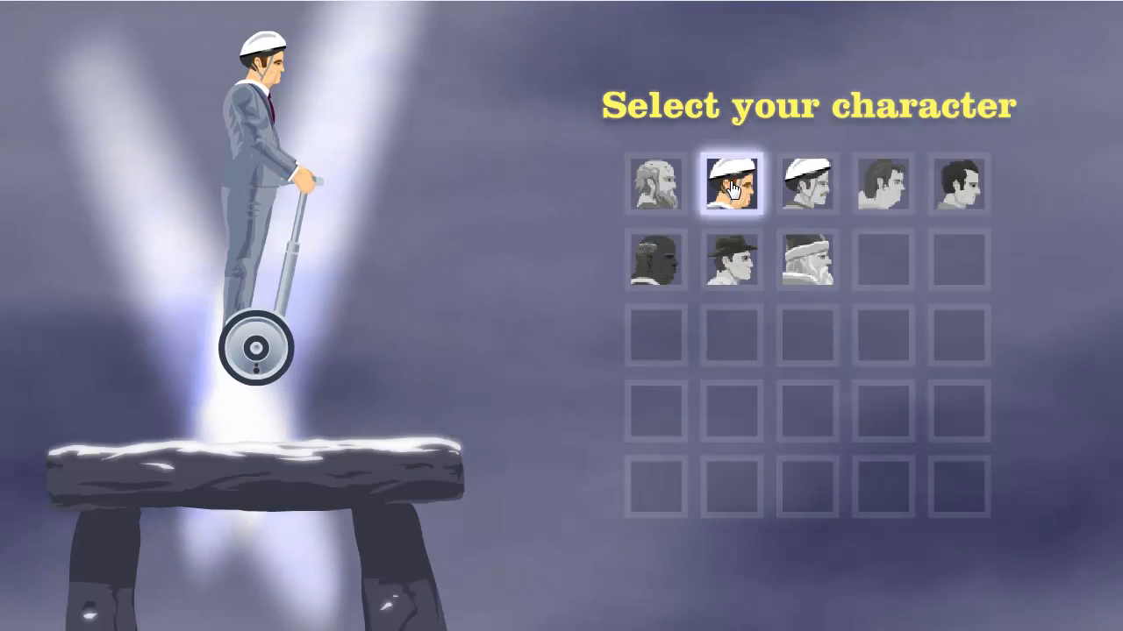
click(733, 184)
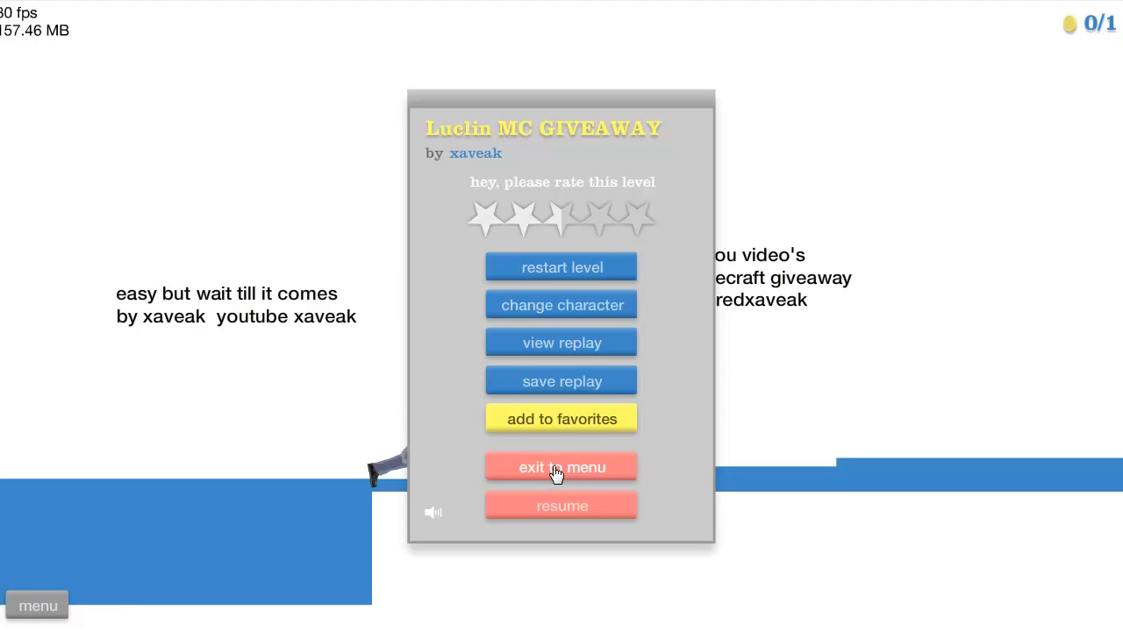
click(562, 467)
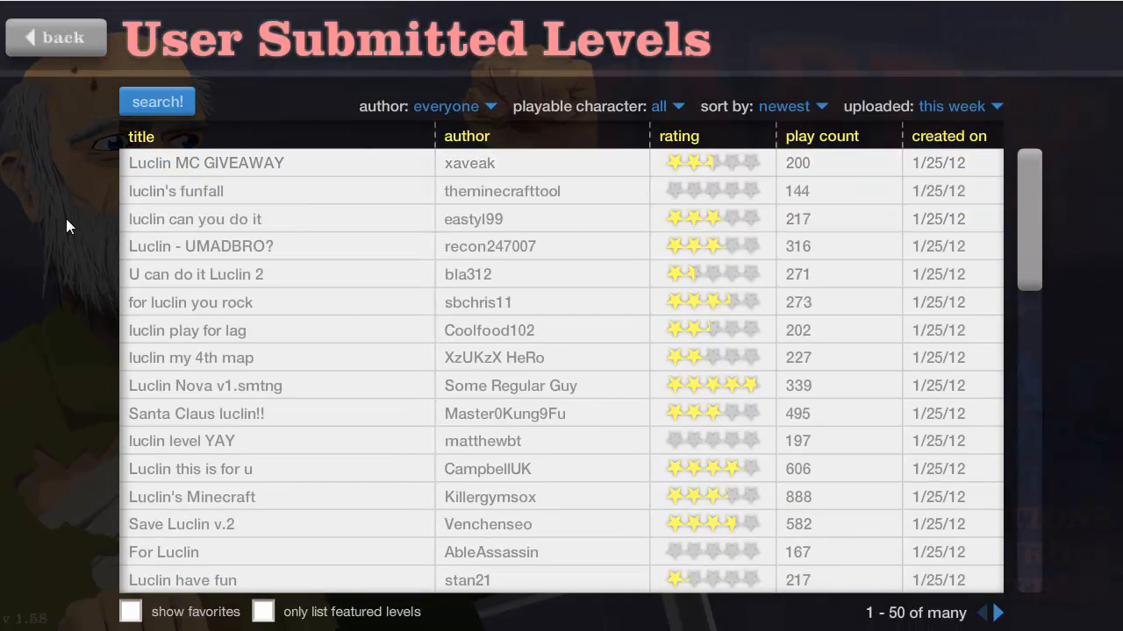
click(1000, 614)
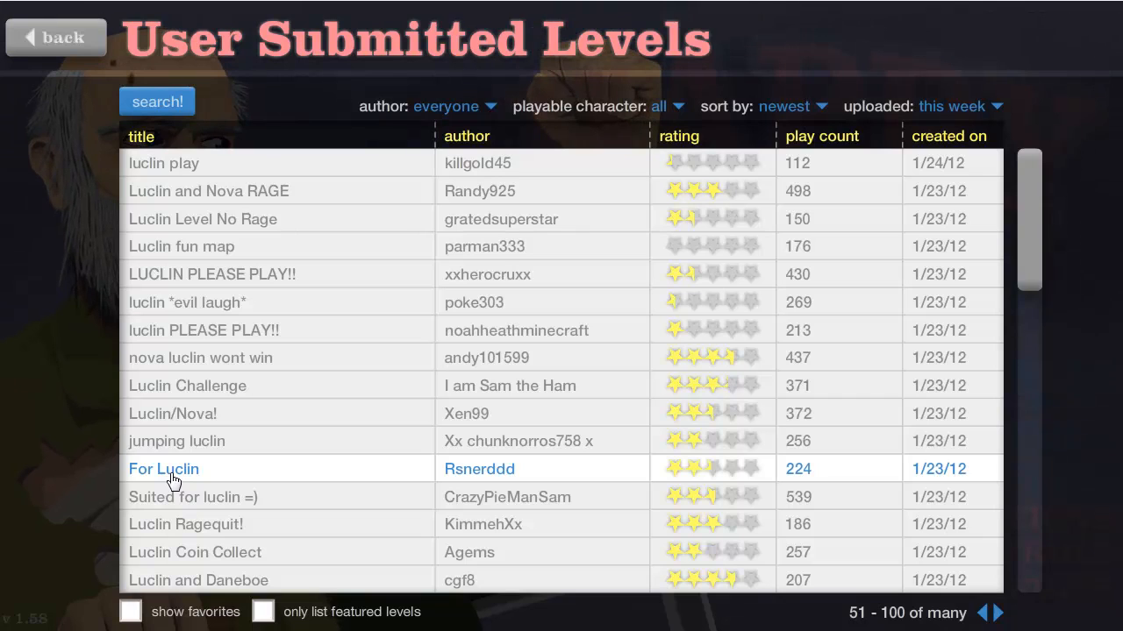
click(164, 469)
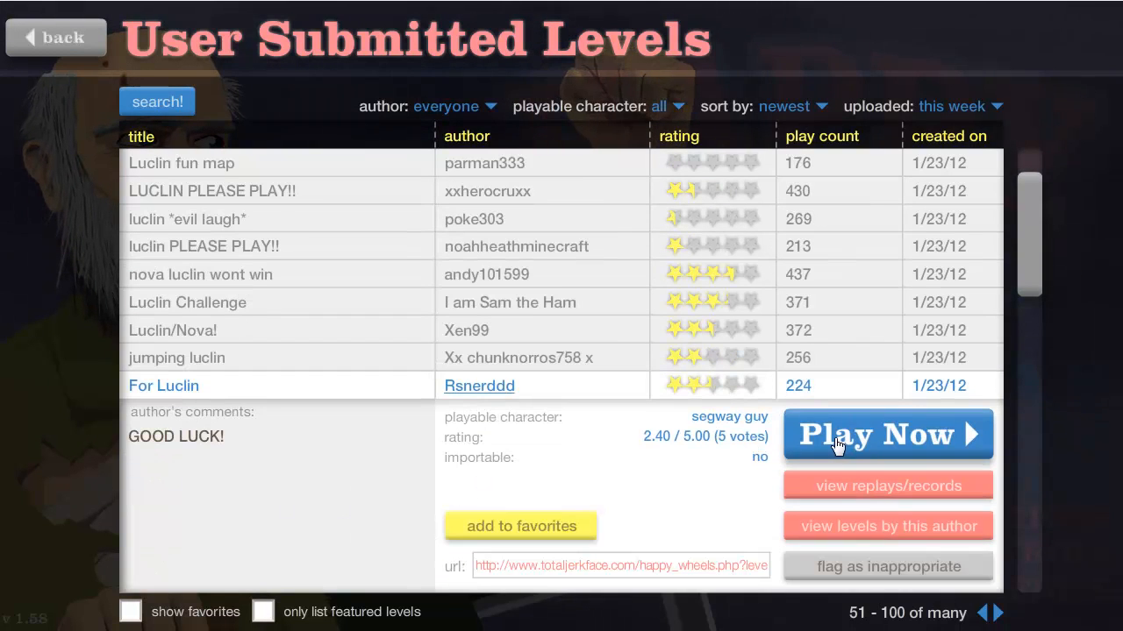
- Launch 'For Luclin' via Play Now and ride it to victory in 39.20 seconds
click(885, 433)
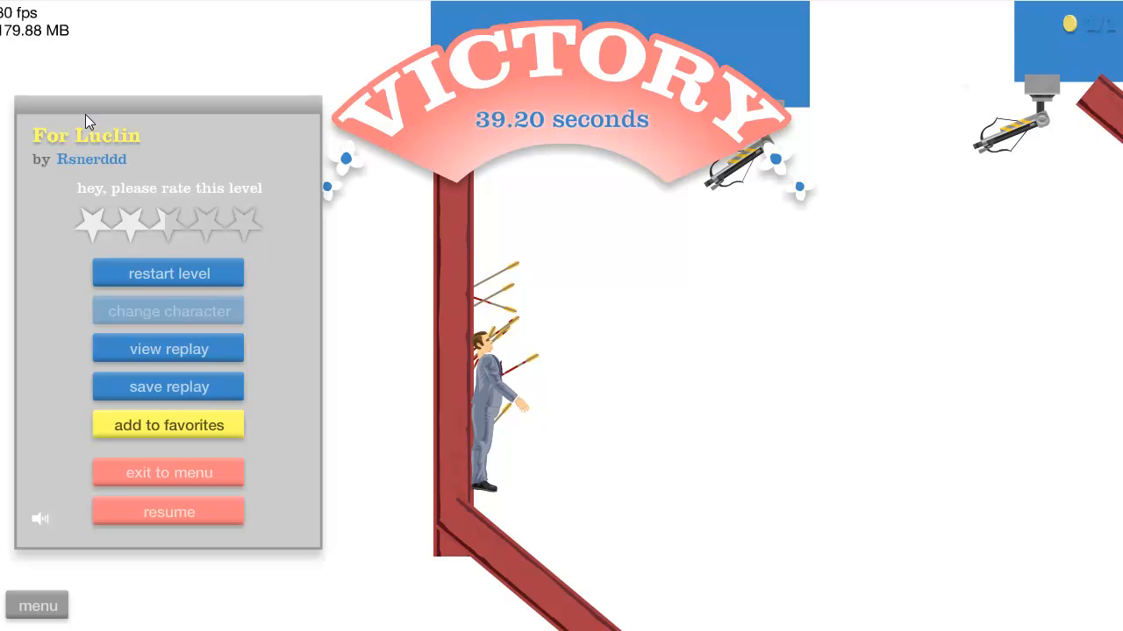
mouse_move(449, 350)
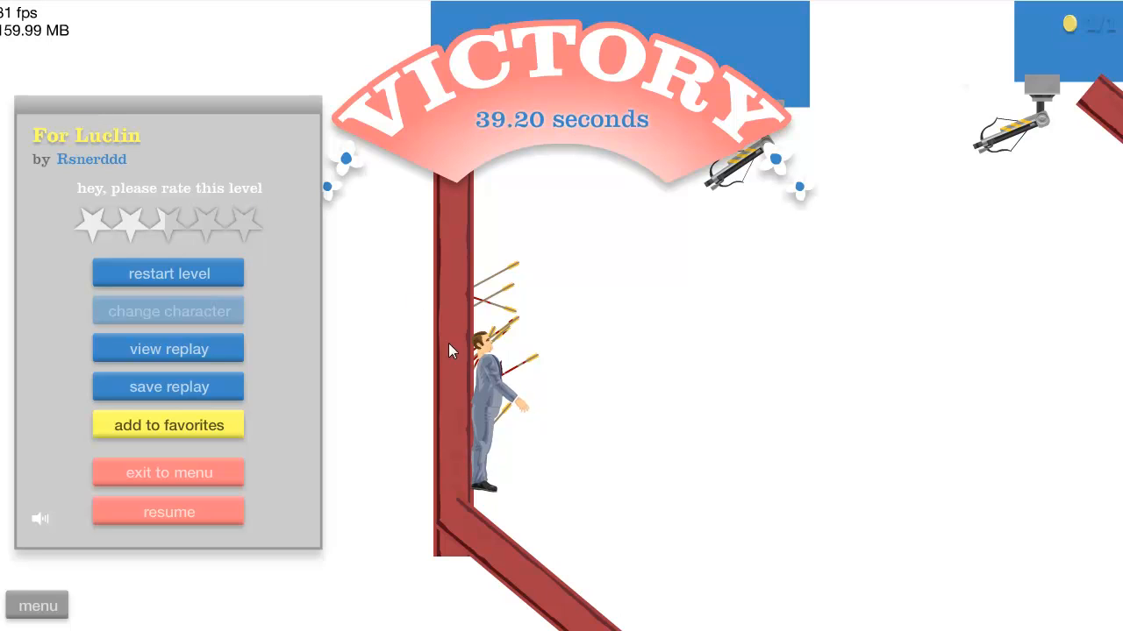
mouse_move(342, 309)
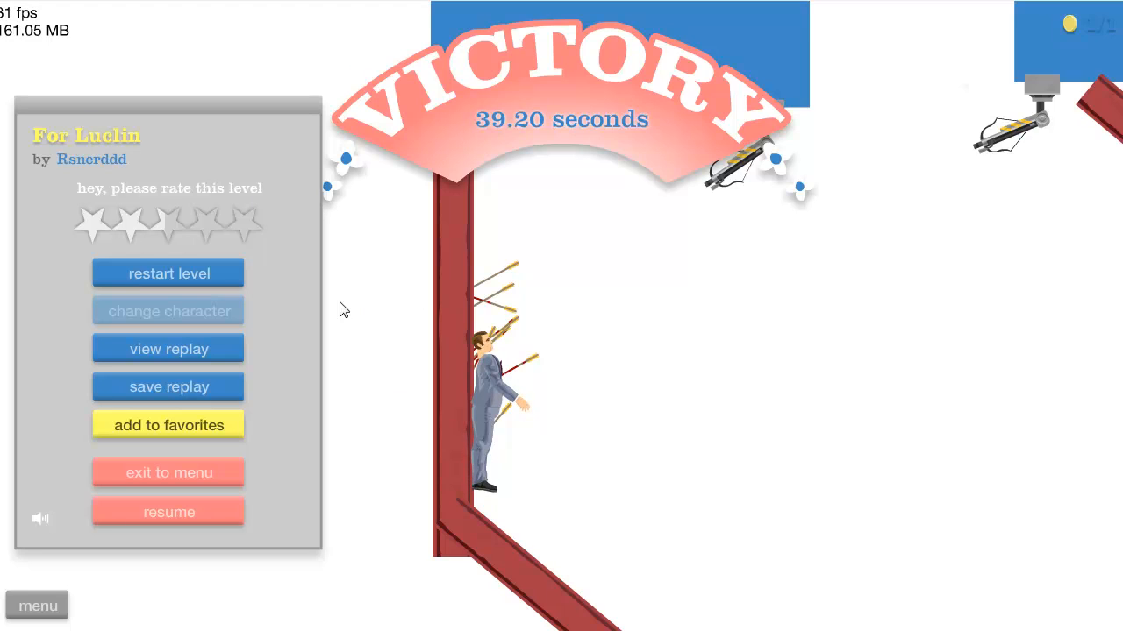
mouse_move(64, 470)
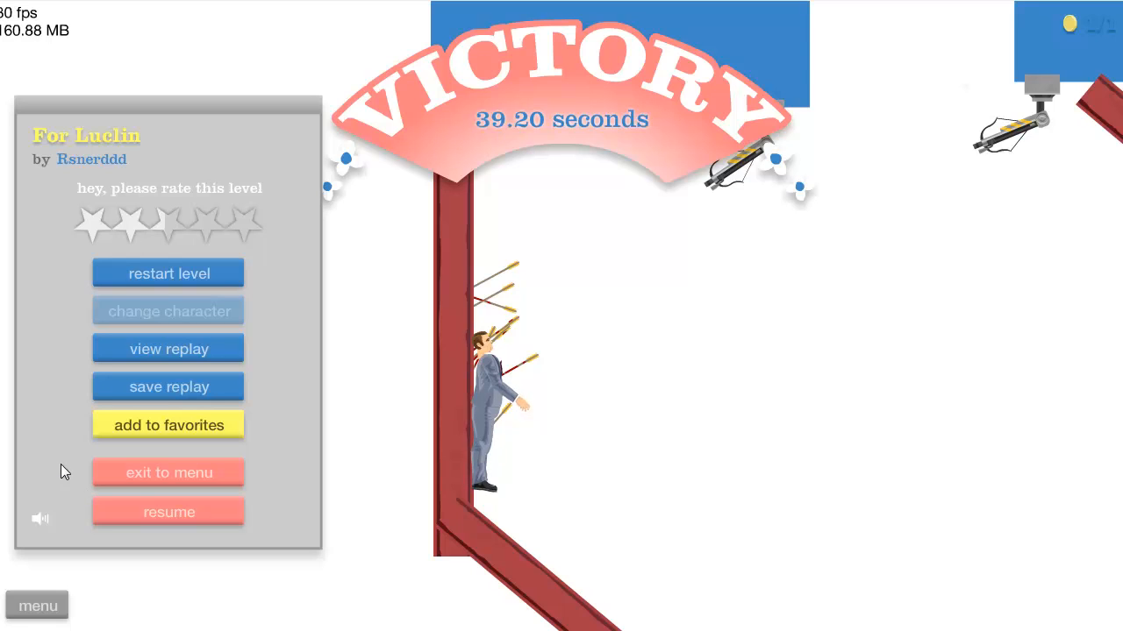
mouse_move(151, 493)
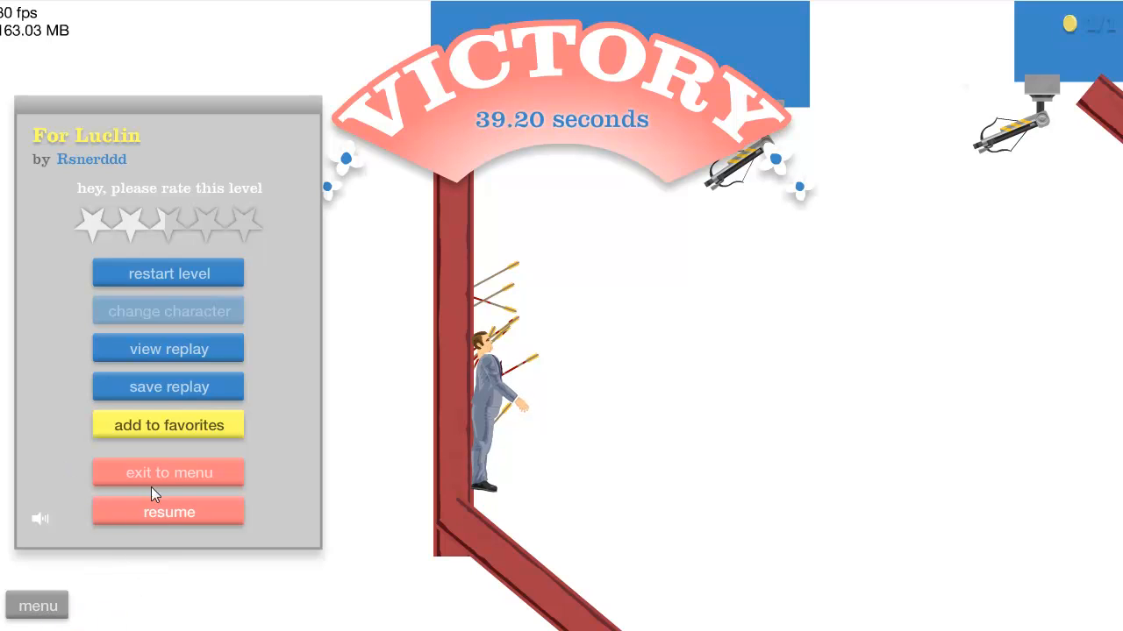
- Return to the levels list, find 'Suited for luclin =)' further down and start playing it
click(169, 473)
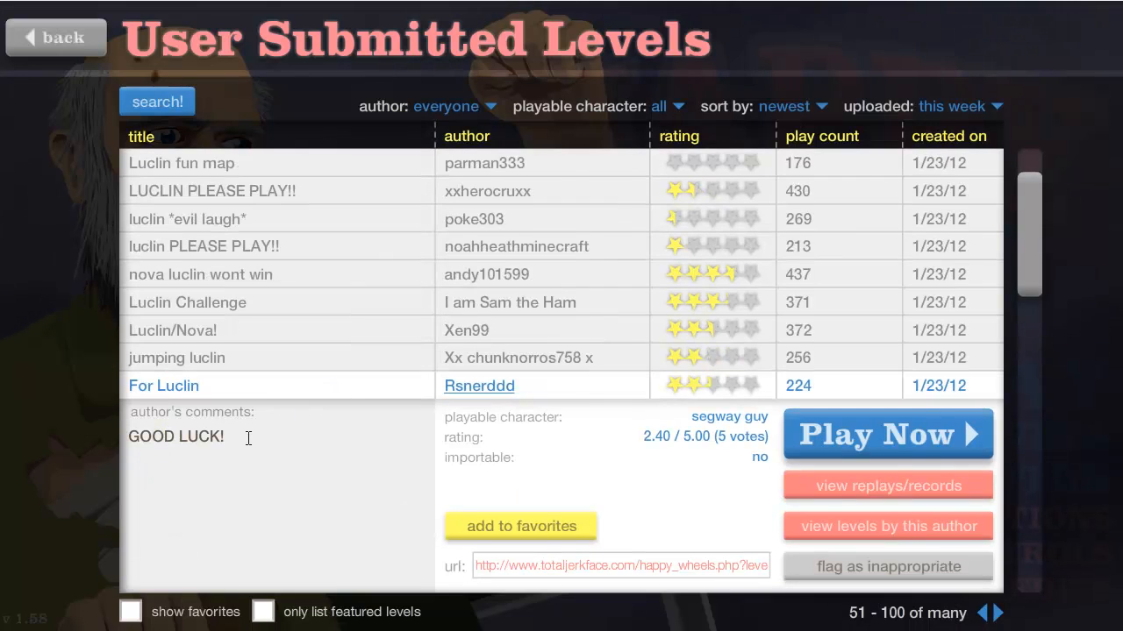
scroll(down, 3)
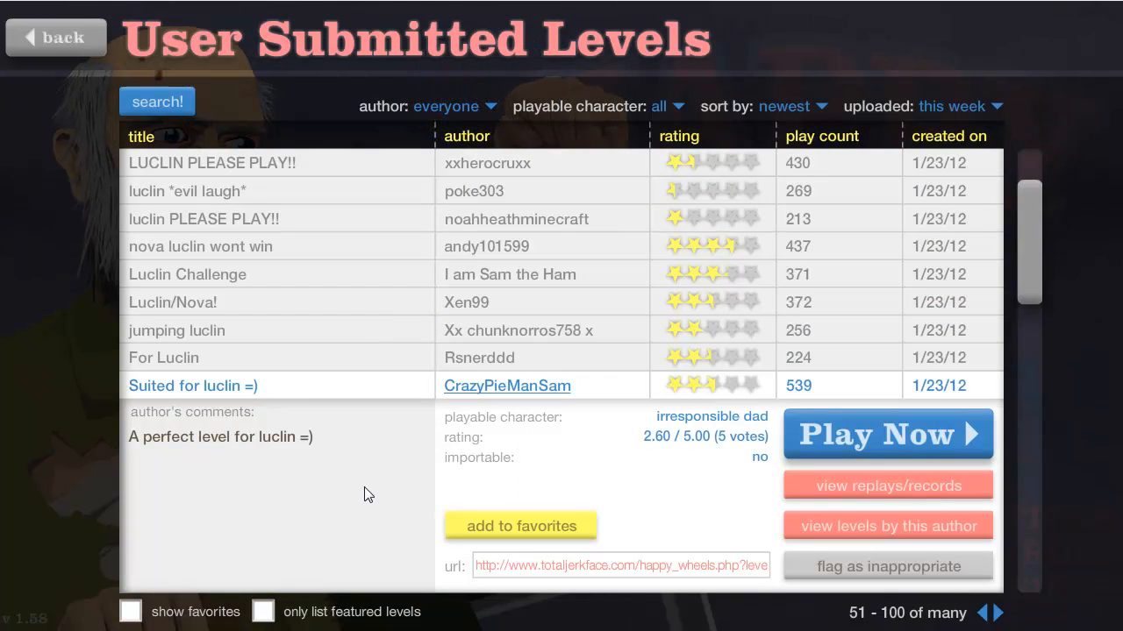
click(887, 435)
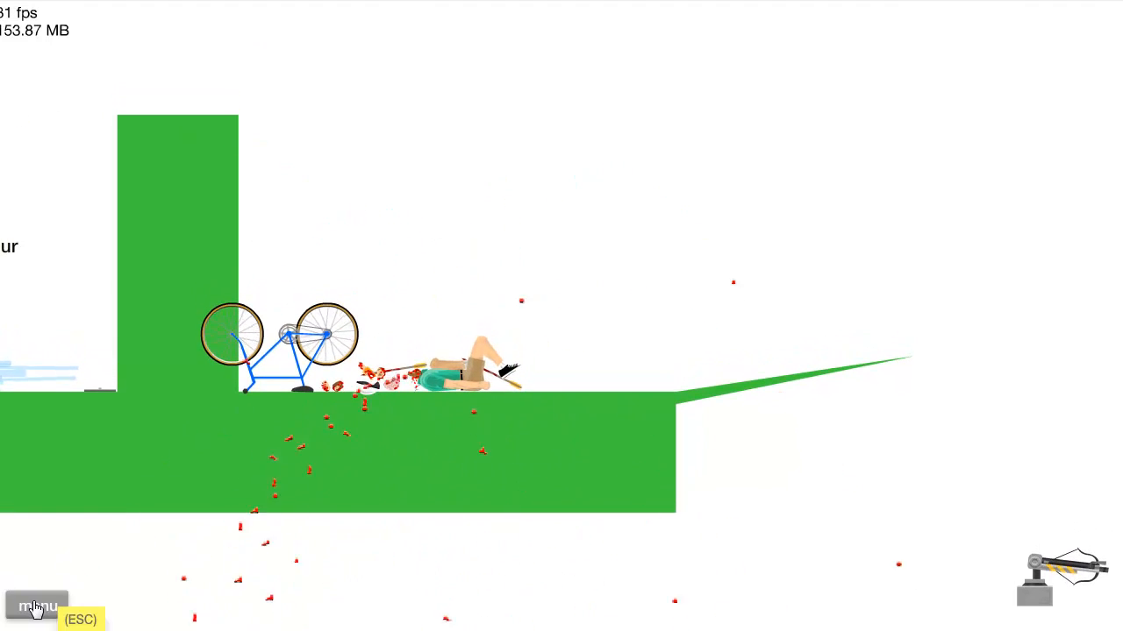
- Pause after the crash and restart 'Suited for luclin =)' three times from the pause menu
click(37, 607)
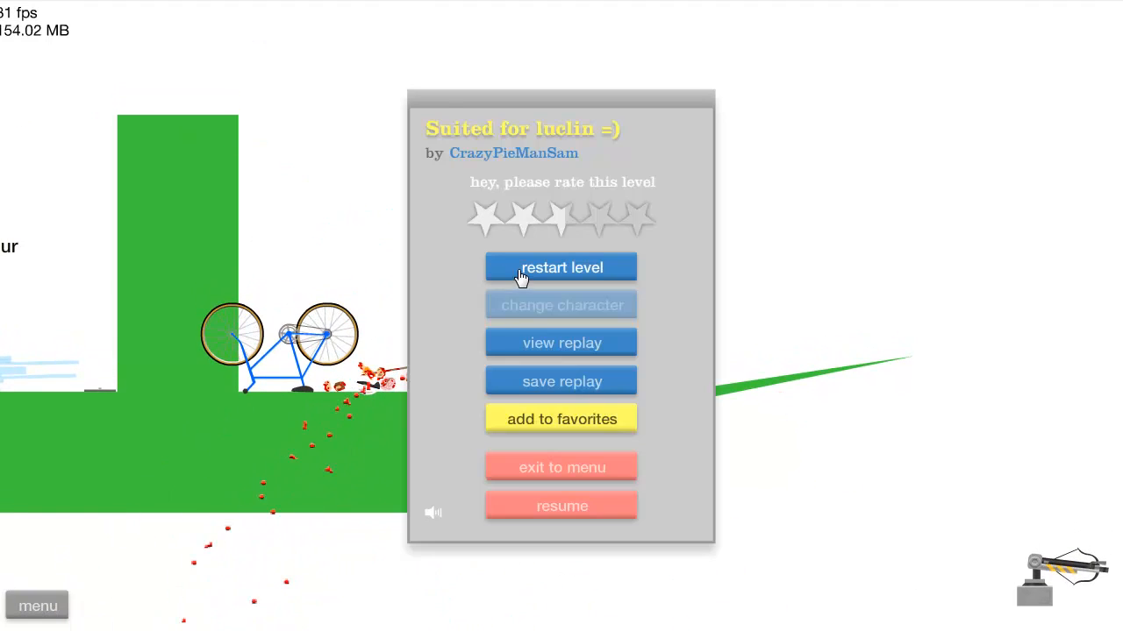
click(562, 266)
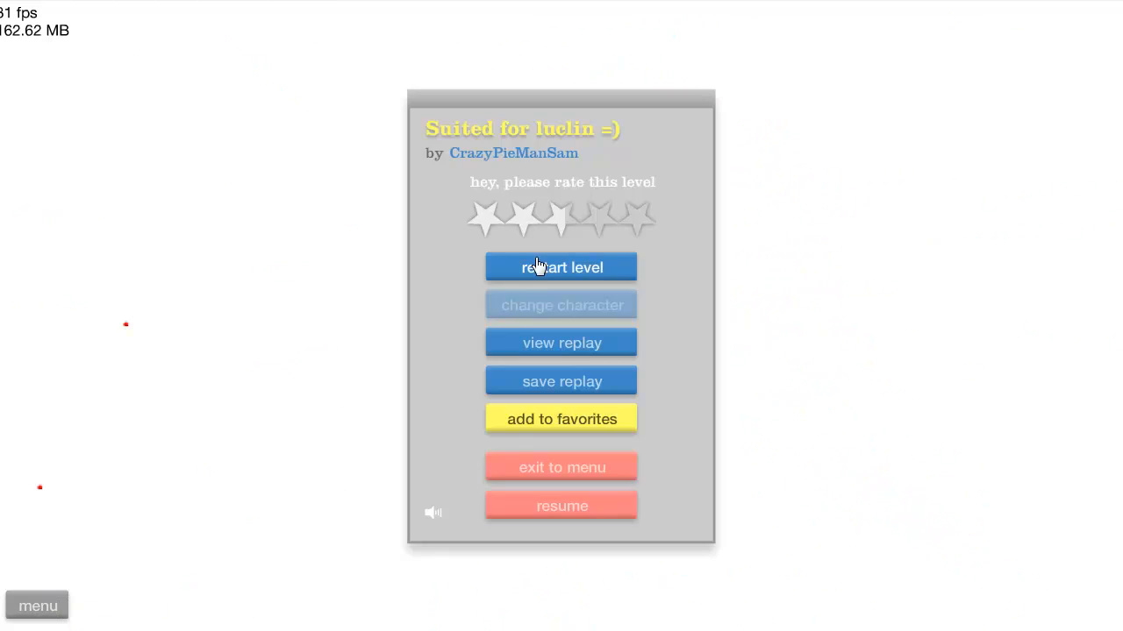
click(561, 267)
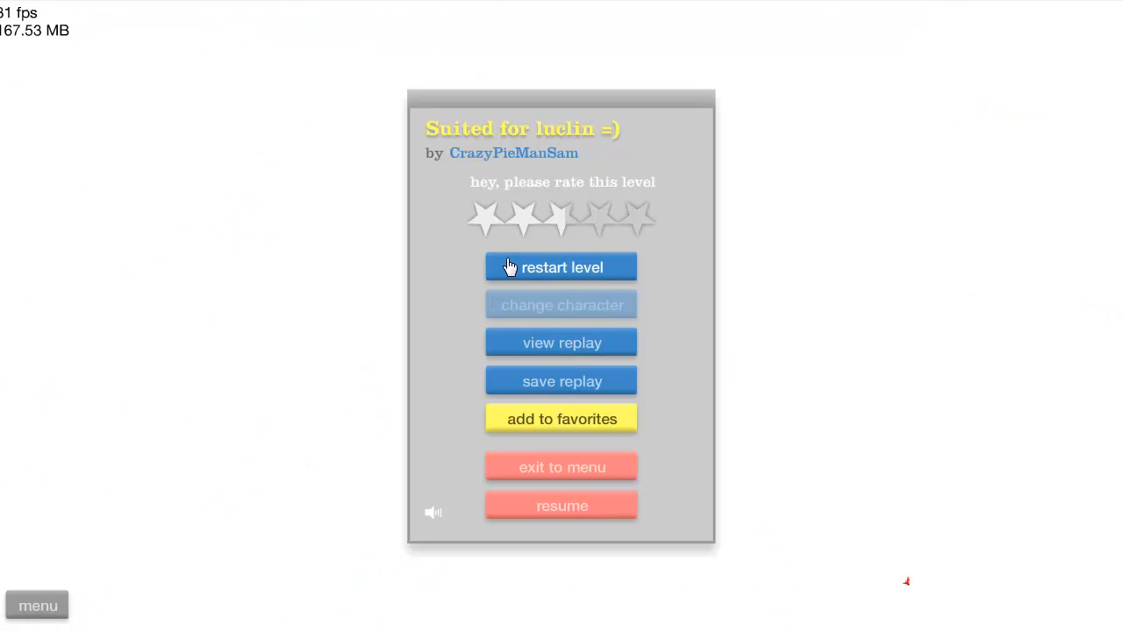
click(562, 267)
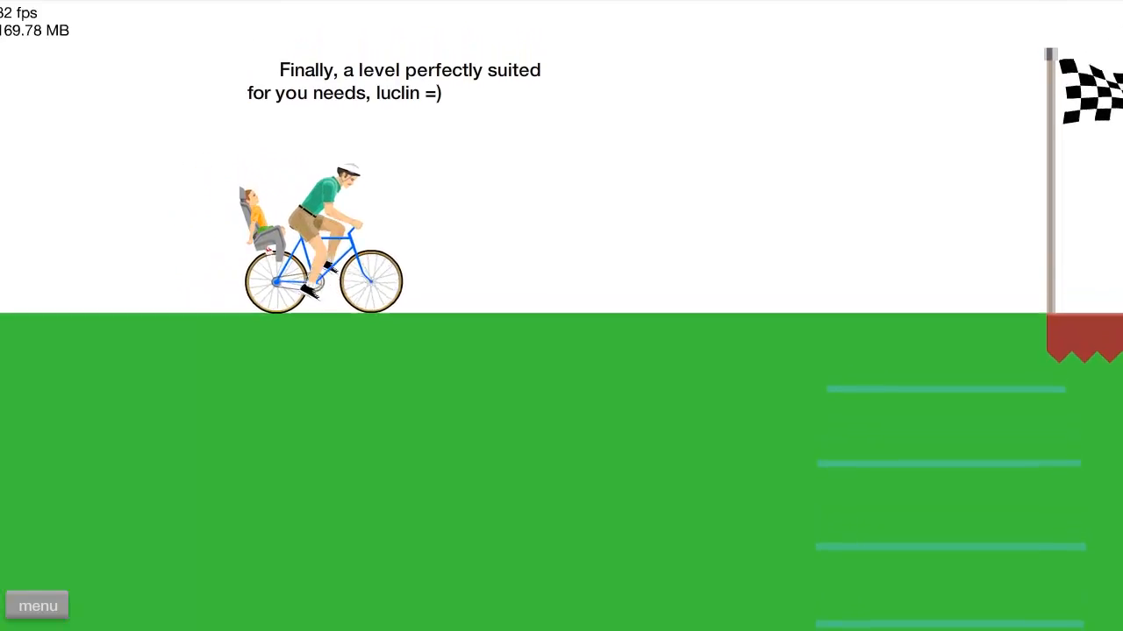